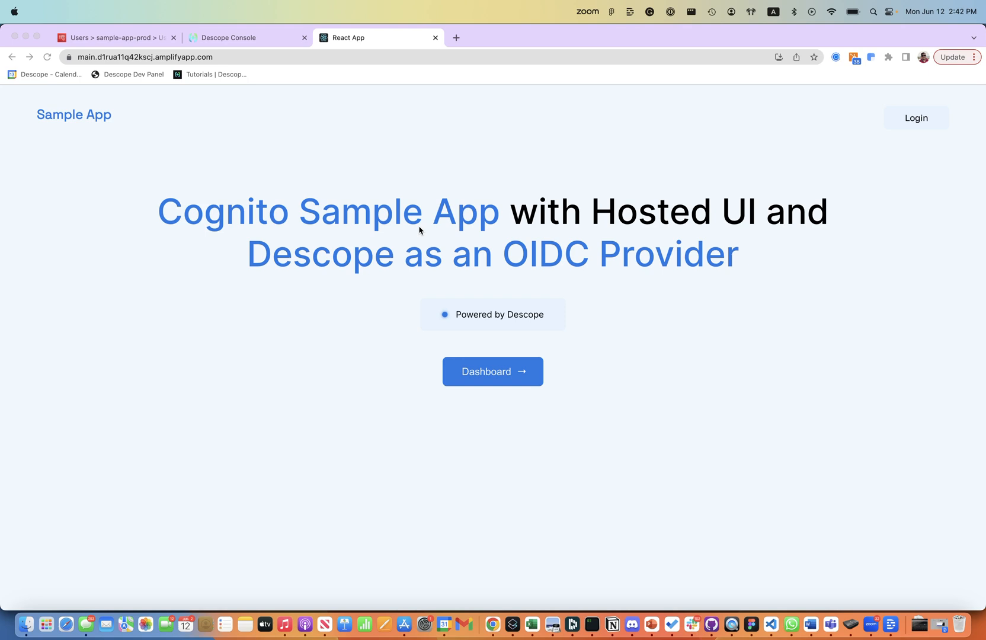
mouse_move(445, 249)
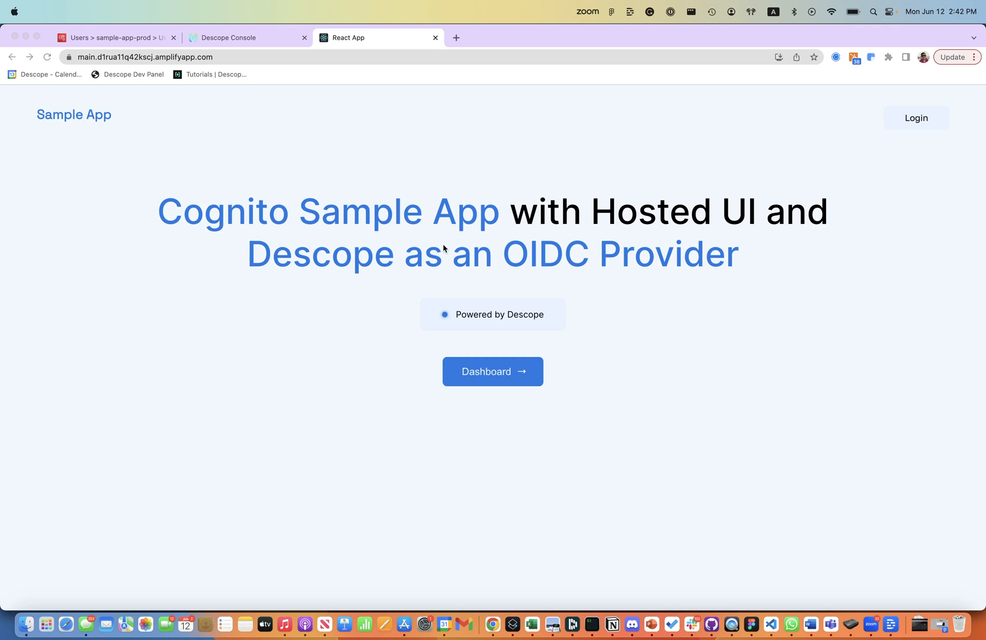
mouse_move(840, 205)
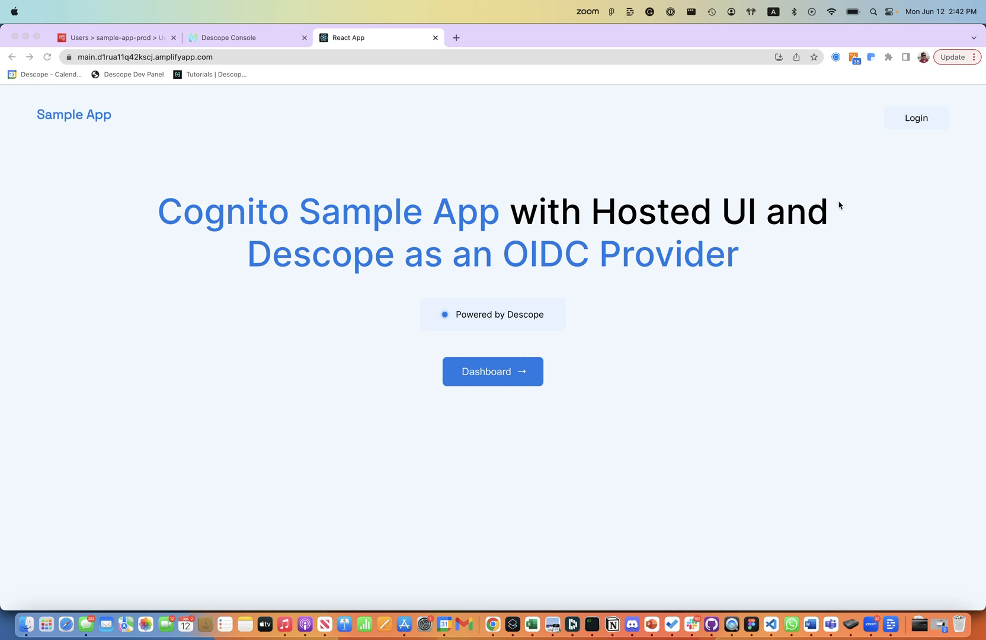
mouse_move(893, 182)
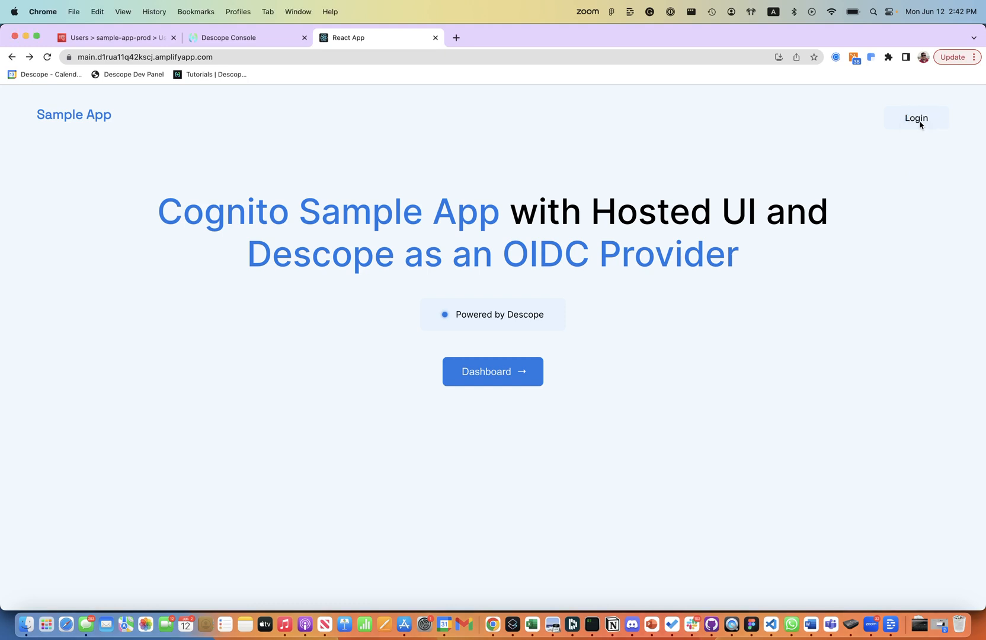
Start the sample app login and choose the Descope corporate ID option on the Hosted UI
left_click(916, 118)
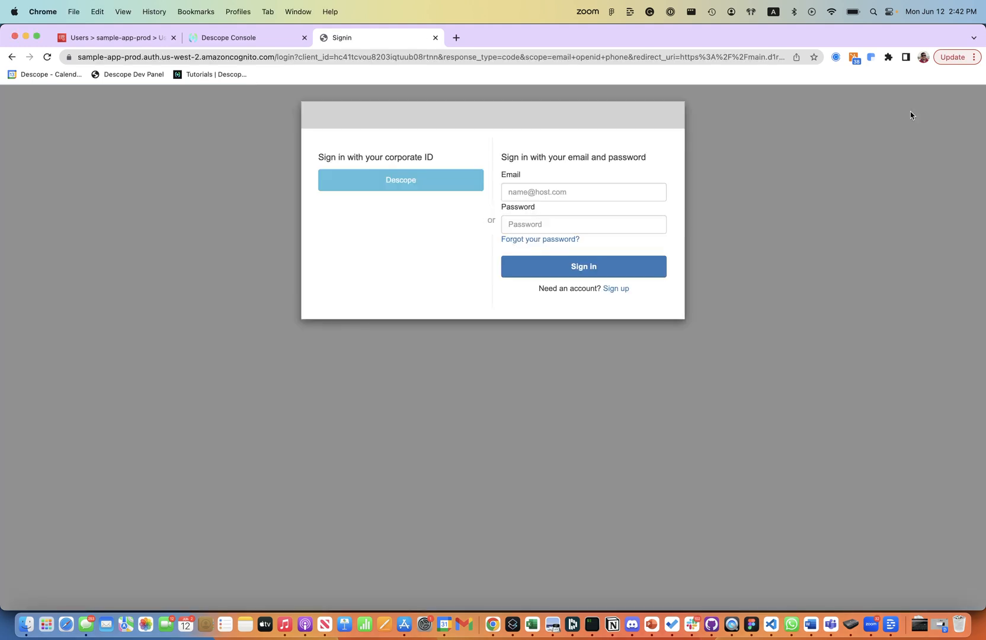
mouse_move(480, 307)
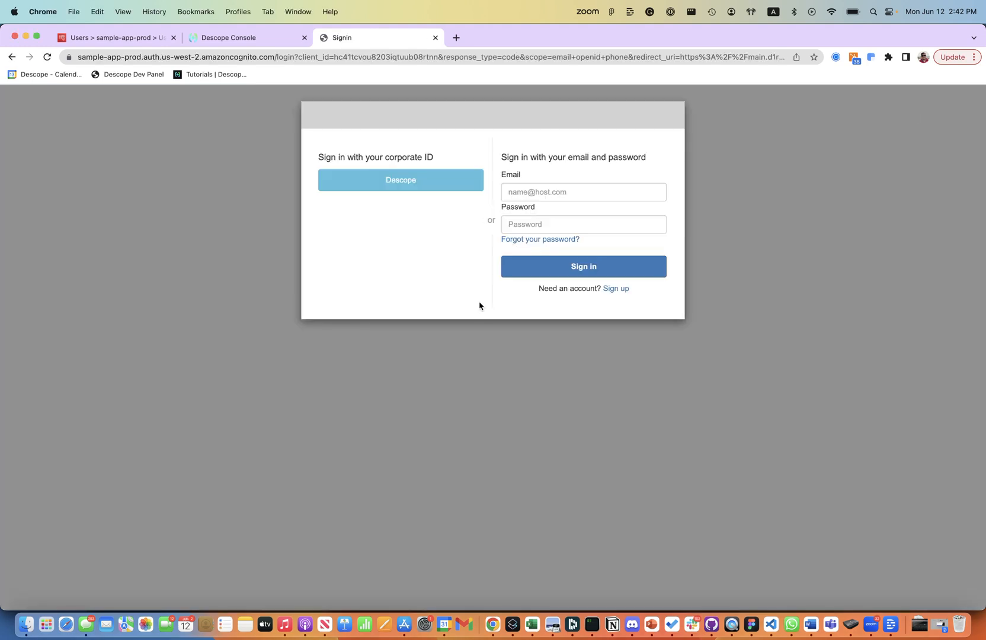
mouse_move(439, 263)
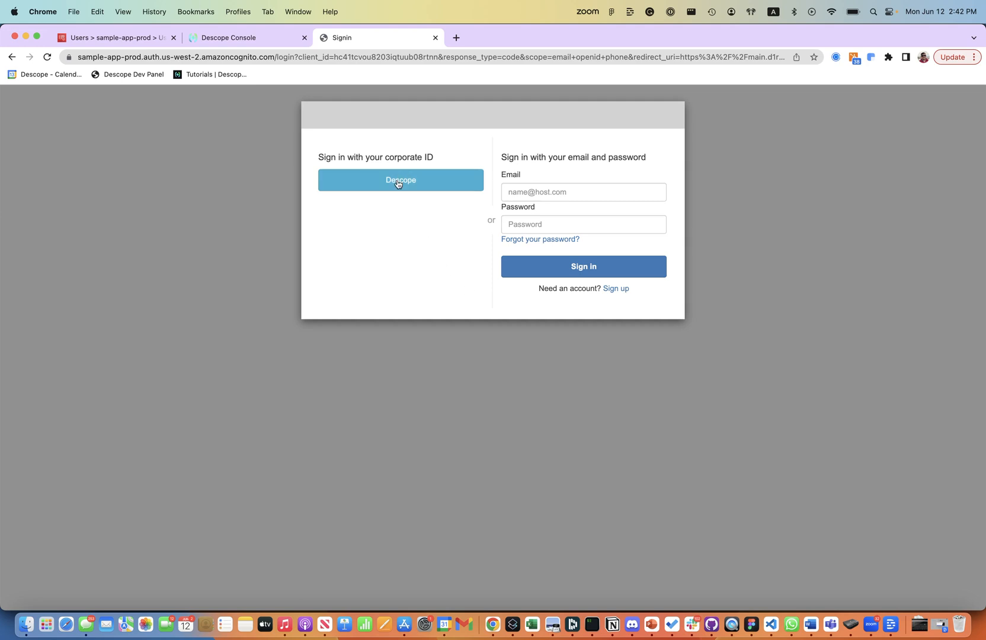
left_click(400, 181)
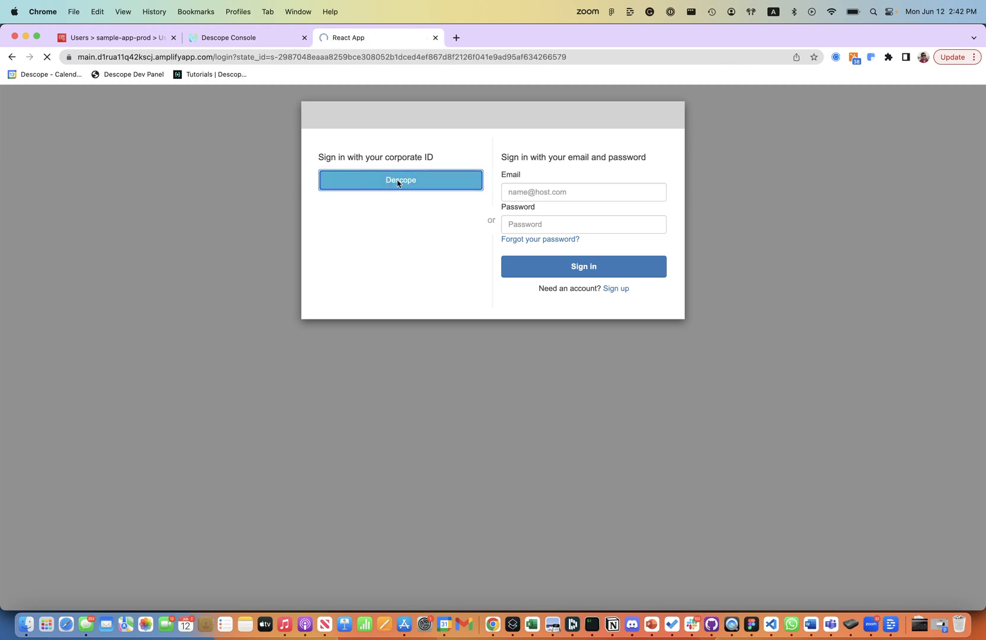
Fill the saved work email and start Login with Biometrics on the Descope page
left_click(401, 180)
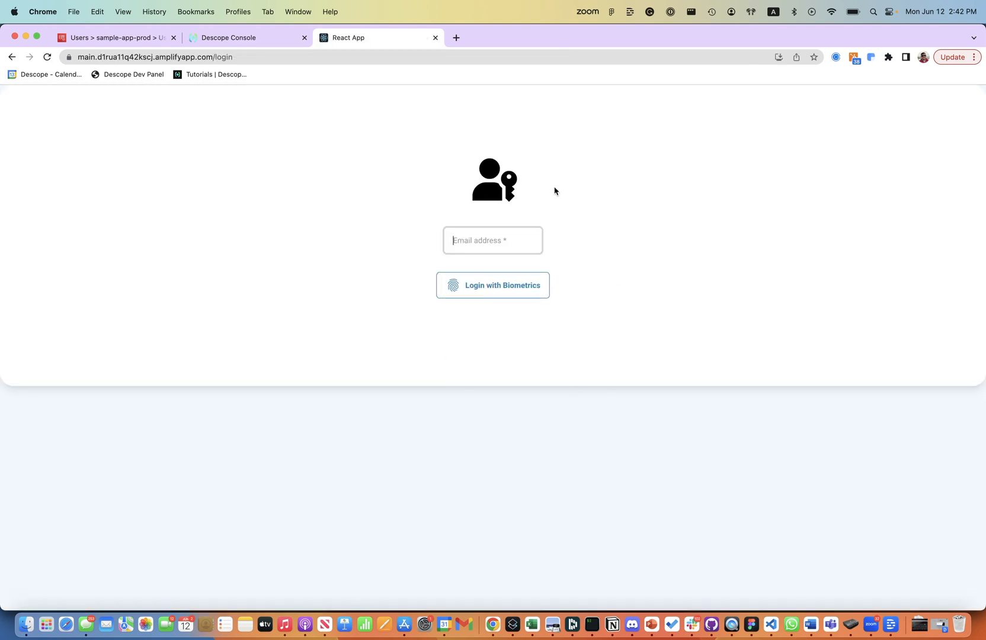
mouse_move(551, 246)
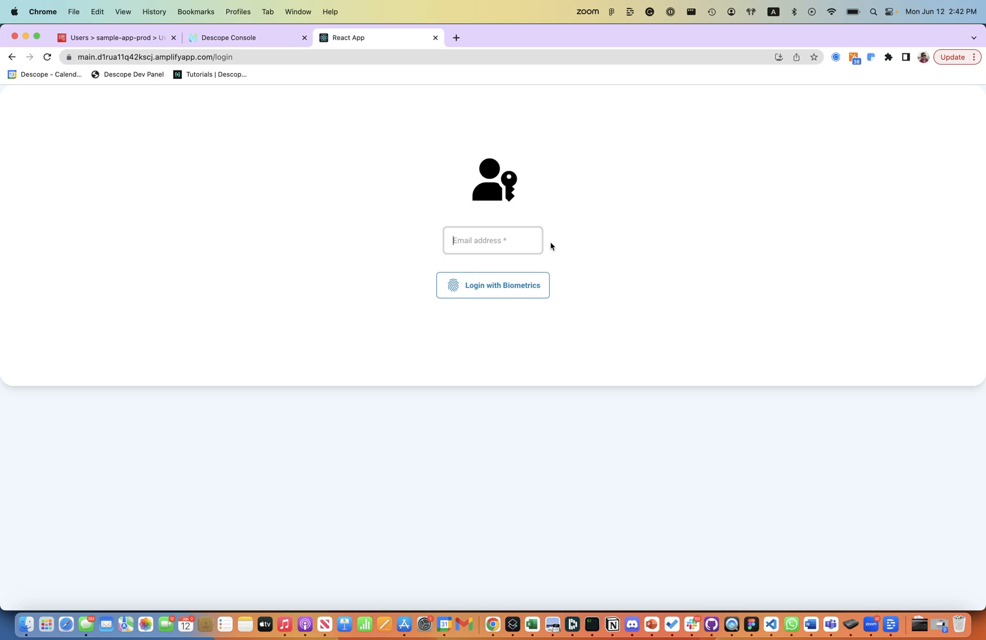
mouse_move(496, 241)
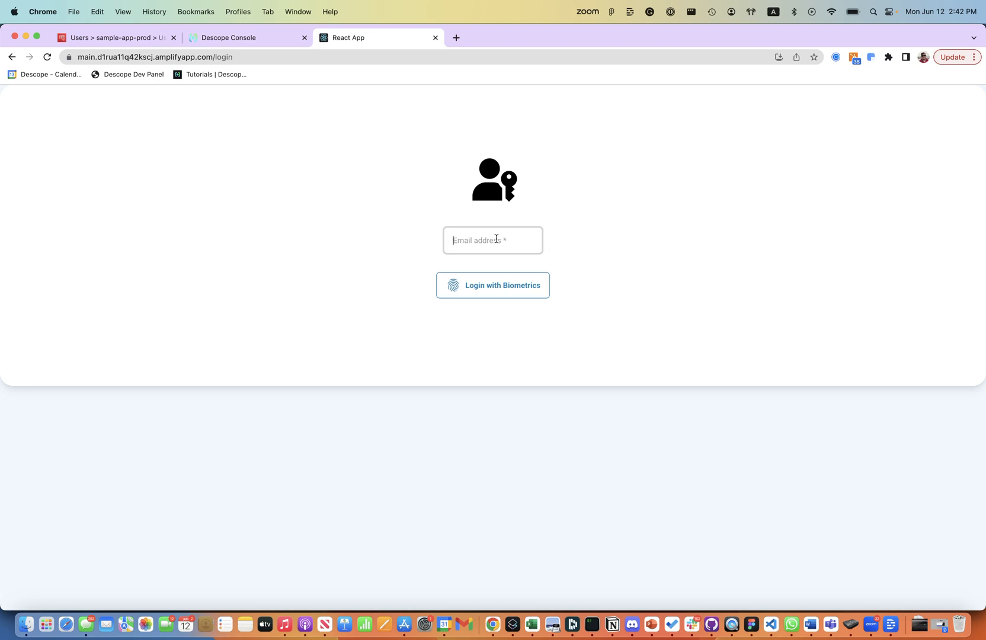
type("r")
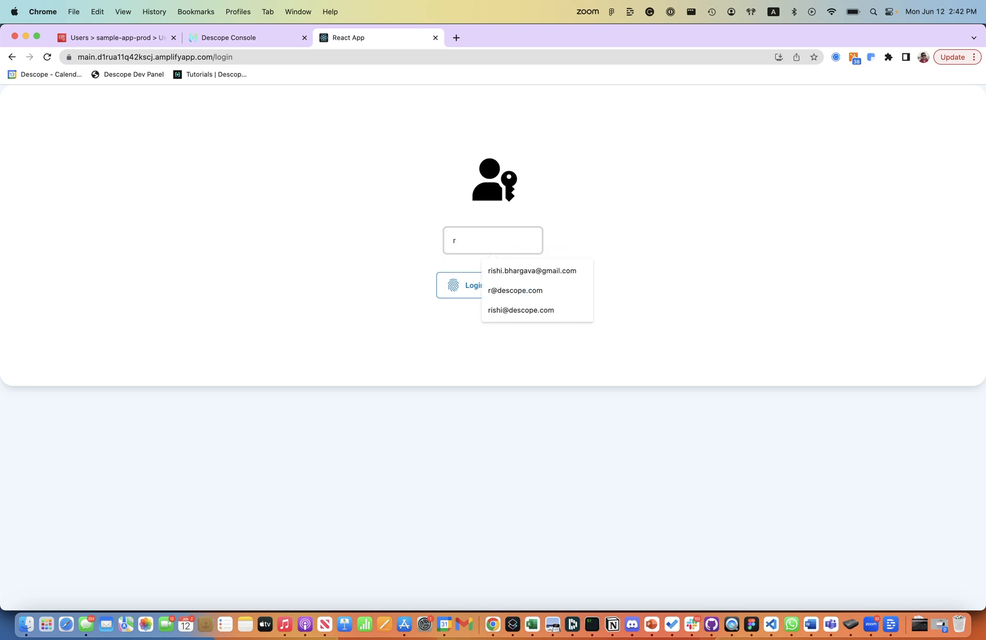
left_click(514, 290)
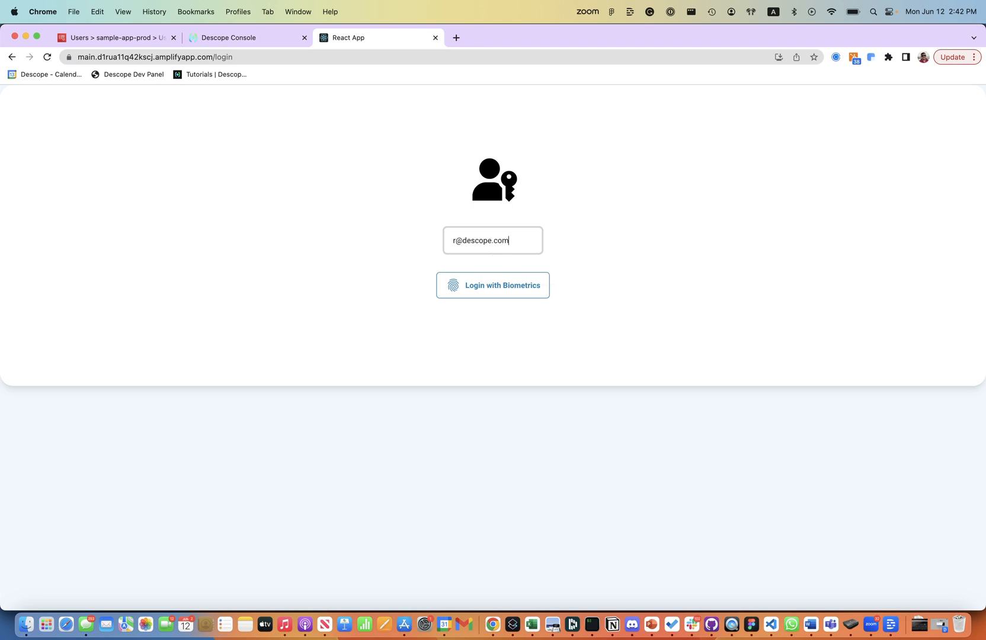
left_click(492, 284)
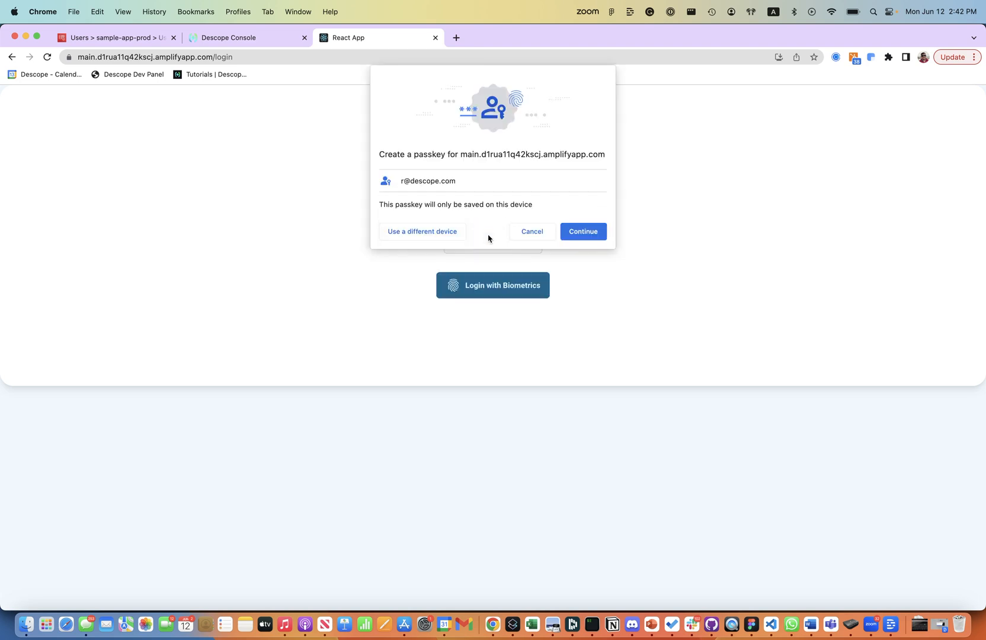
Confirm creating a passkey on this device and complete the Touch ID verification
left_click(582, 231)
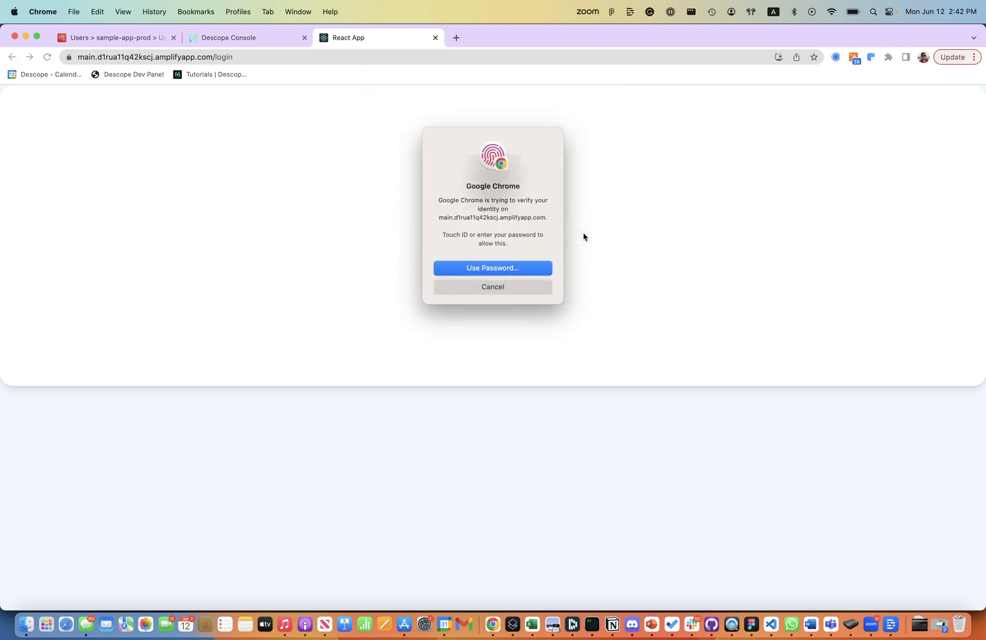
left_click(492, 290)
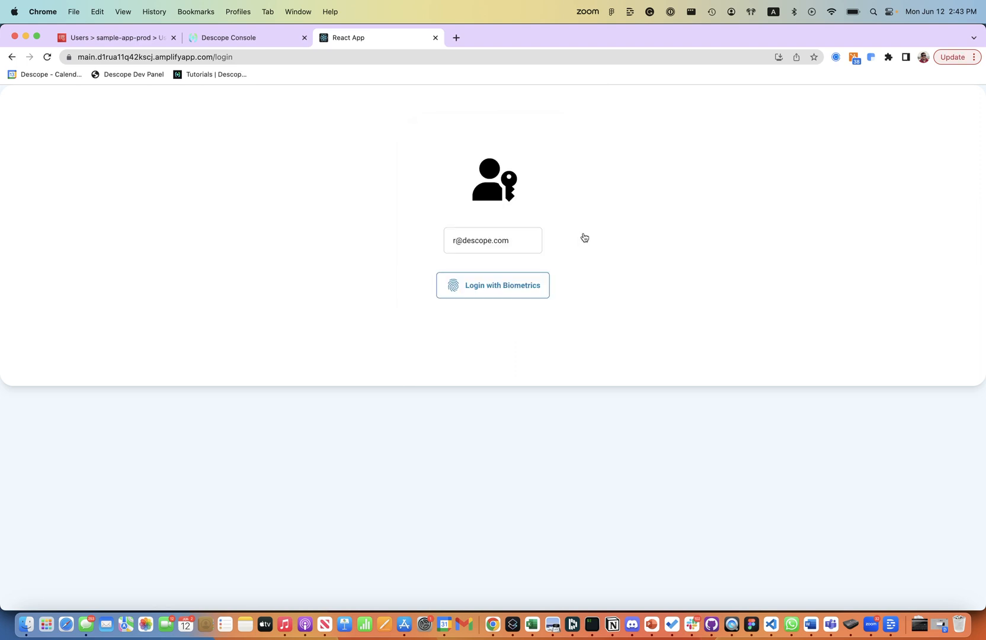
left_click(492, 285)
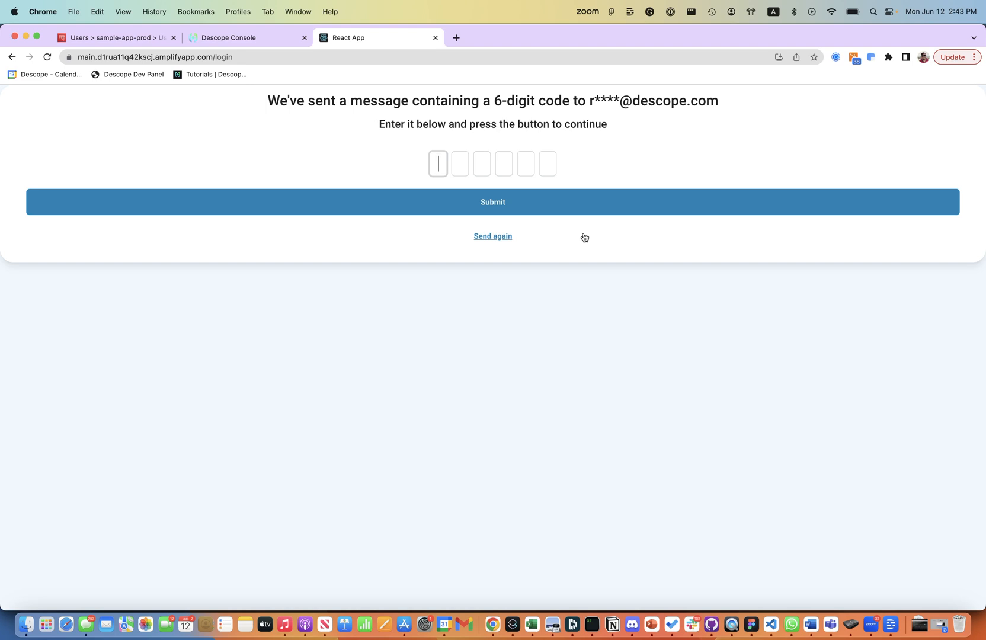
Submit the emailed code to reach the dashboard and call the protected API for a 200 'You are logged in!' response
left_click(492, 201)
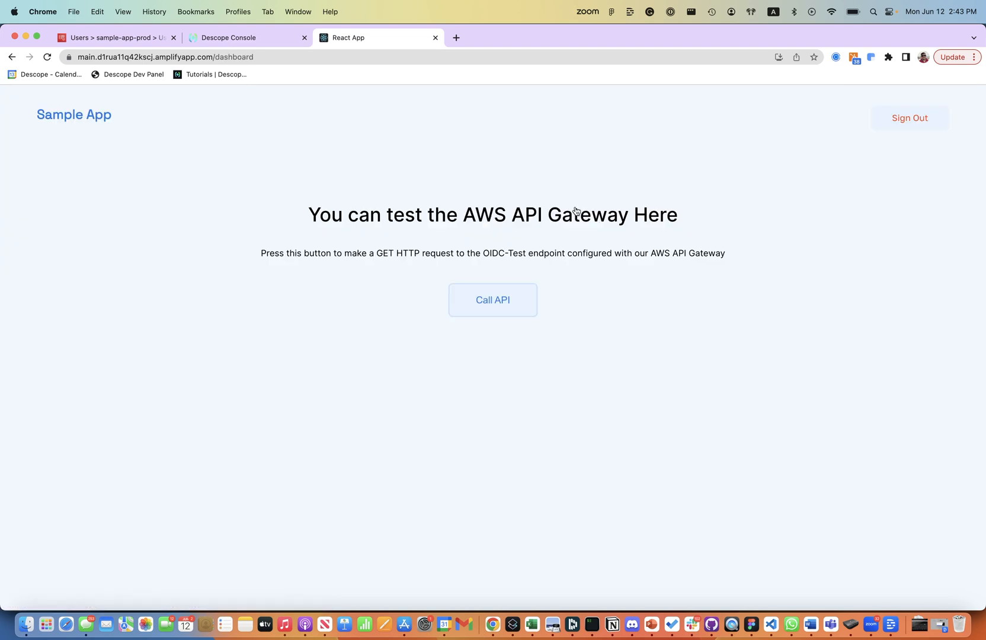
mouse_move(492, 303)
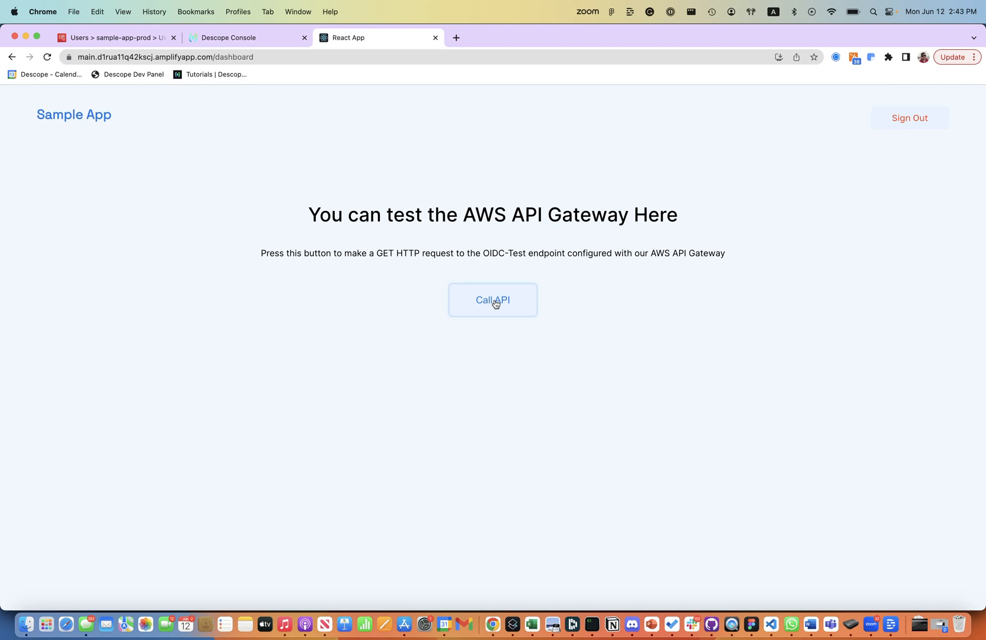
left_click(492, 300)
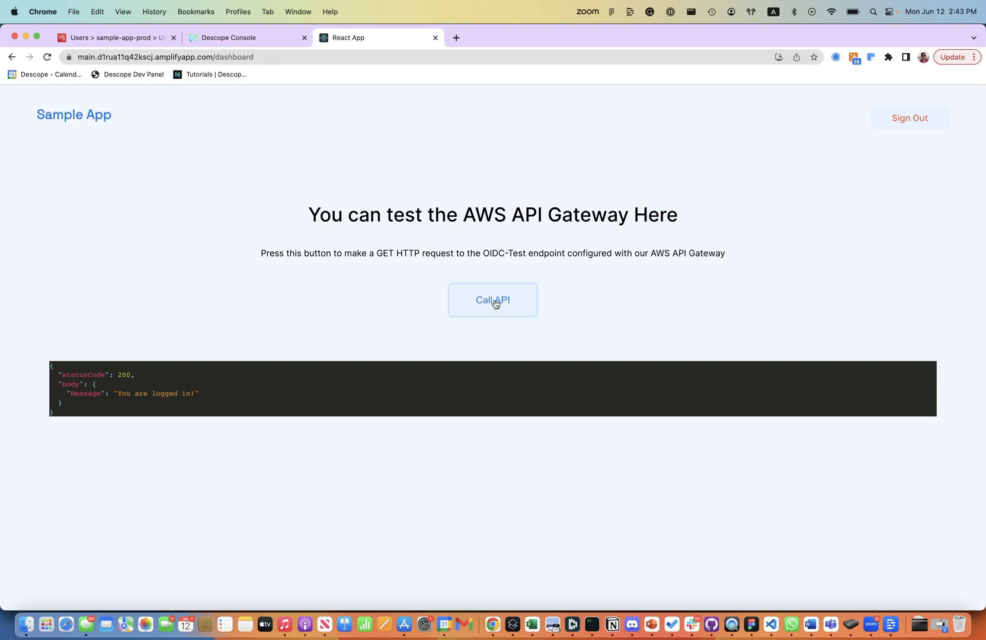
mouse_move(428, 254)
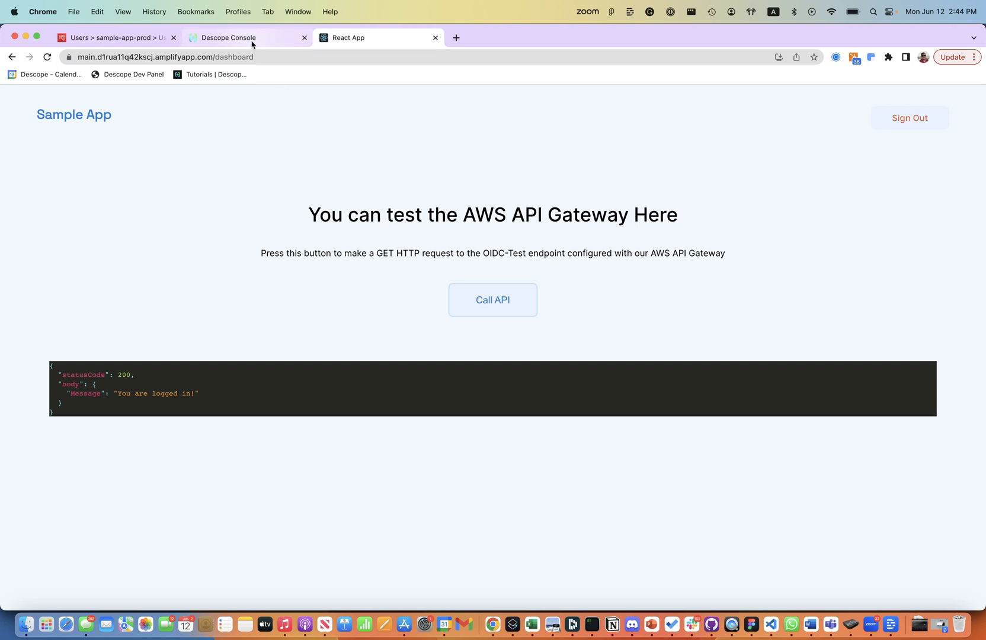
In the Cognito user pool's sign-in settings, open the Descope OIDC identity provider's details and attribute mappings
left_click(116, 38)
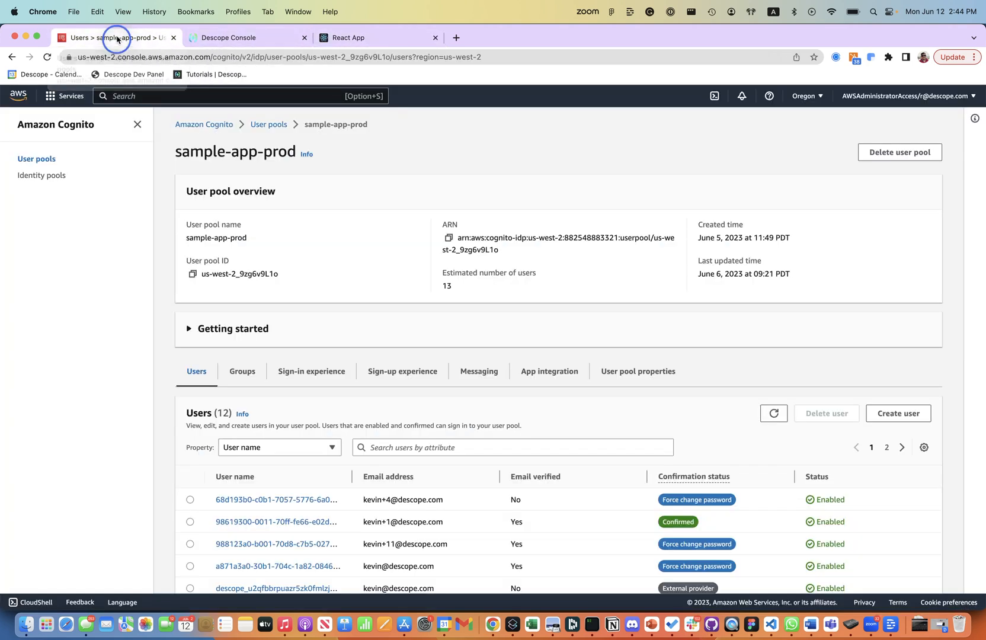
scroll("down", 3)
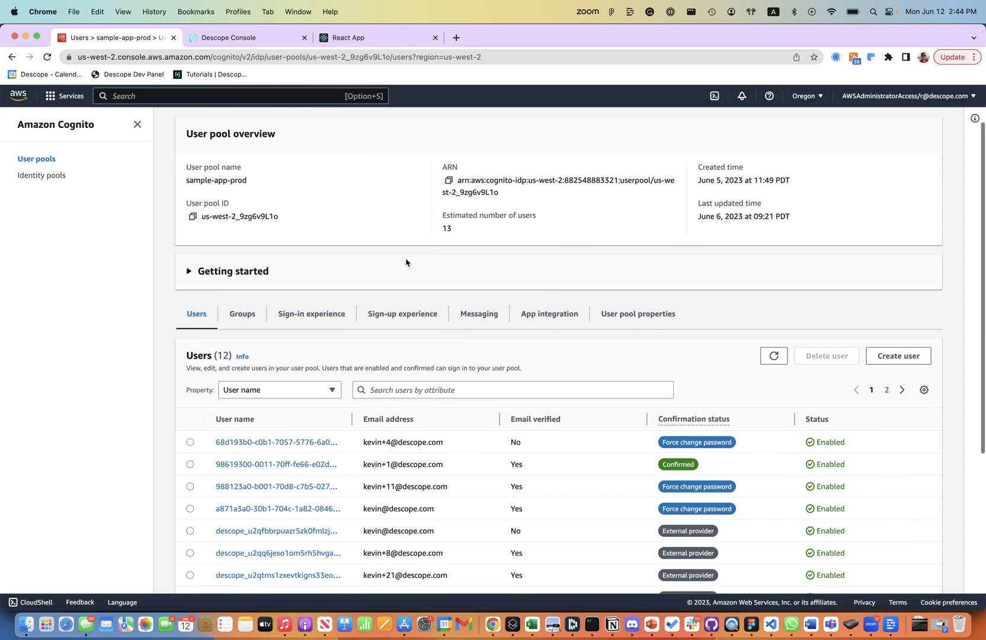
scroll("down", 3)
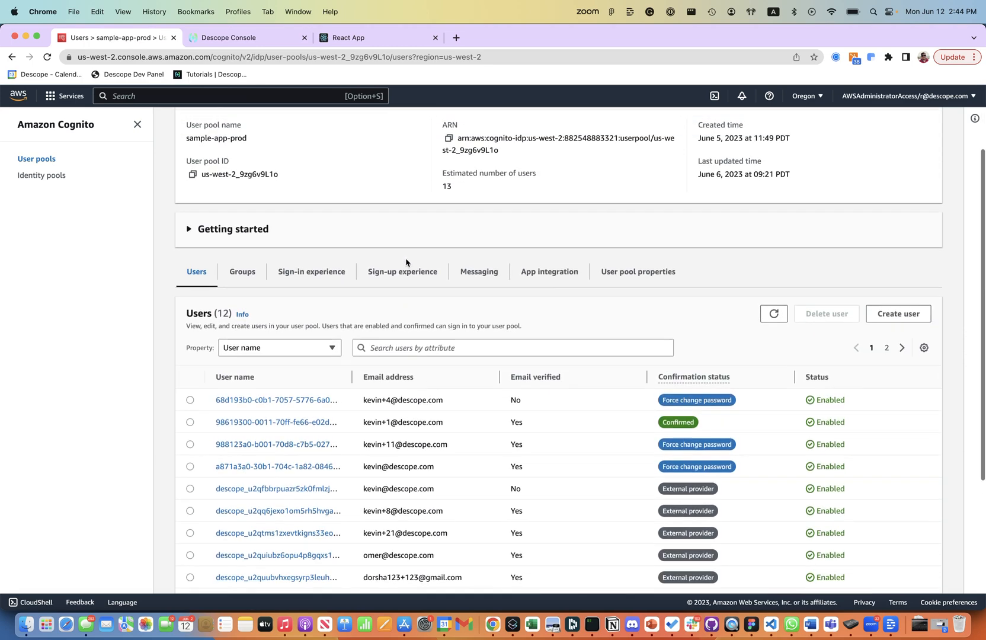
left_click(311, 272)
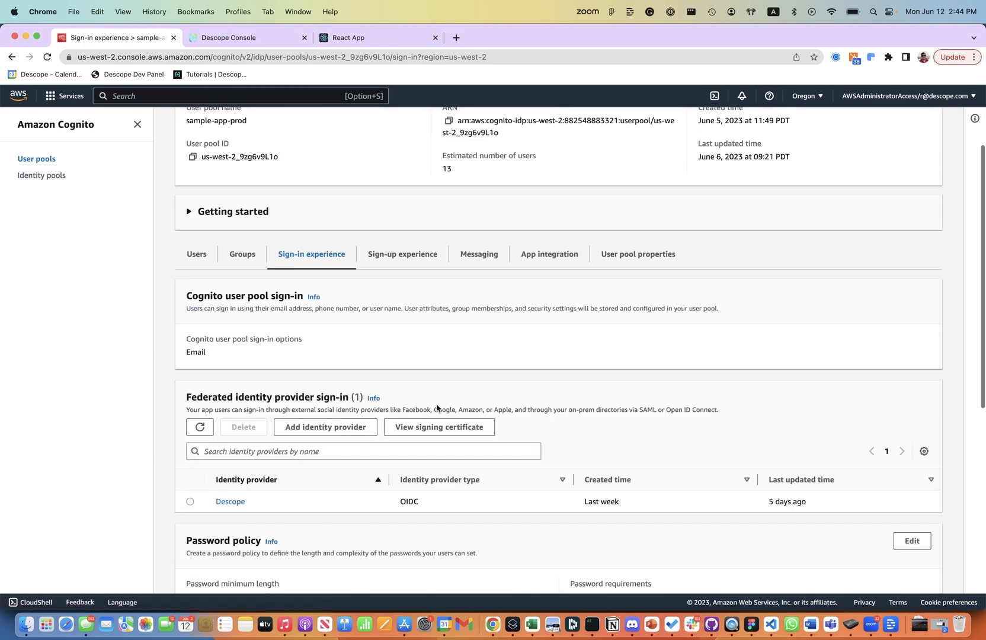
scroll("down", 3)
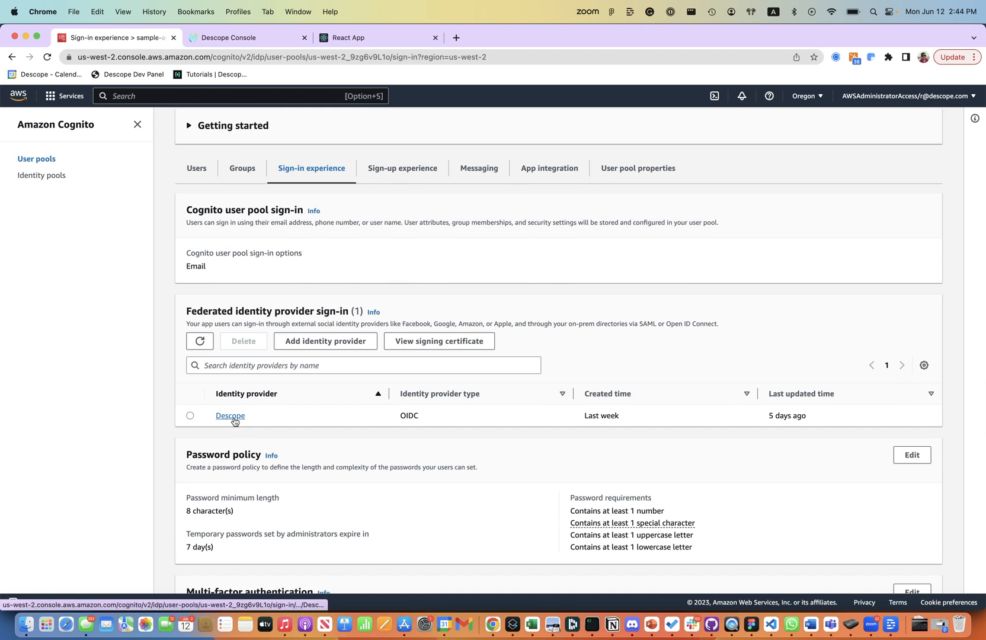
mouse_move(419, 419)
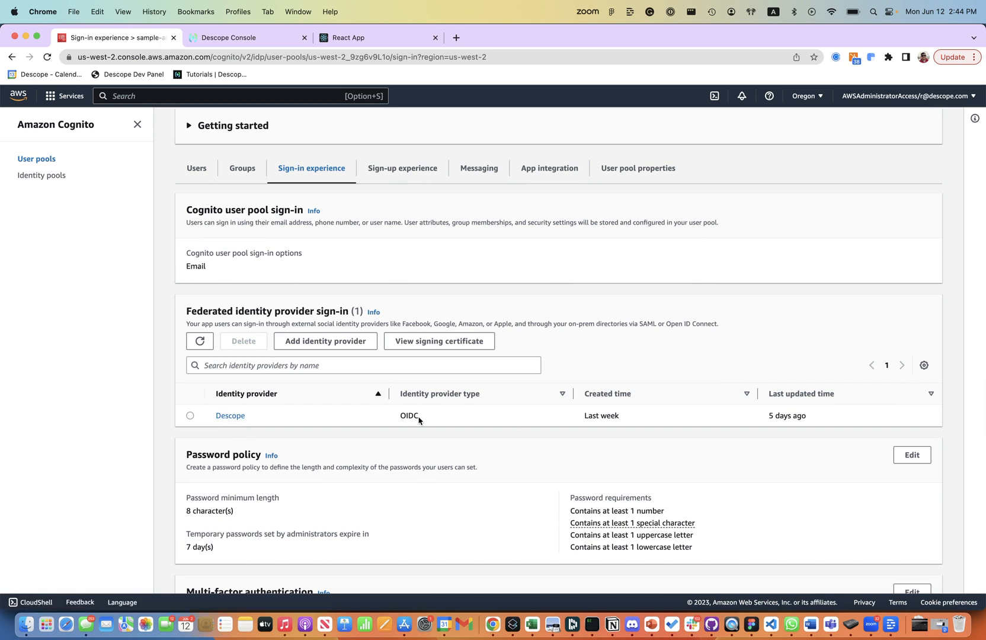
left_click(230, 416)
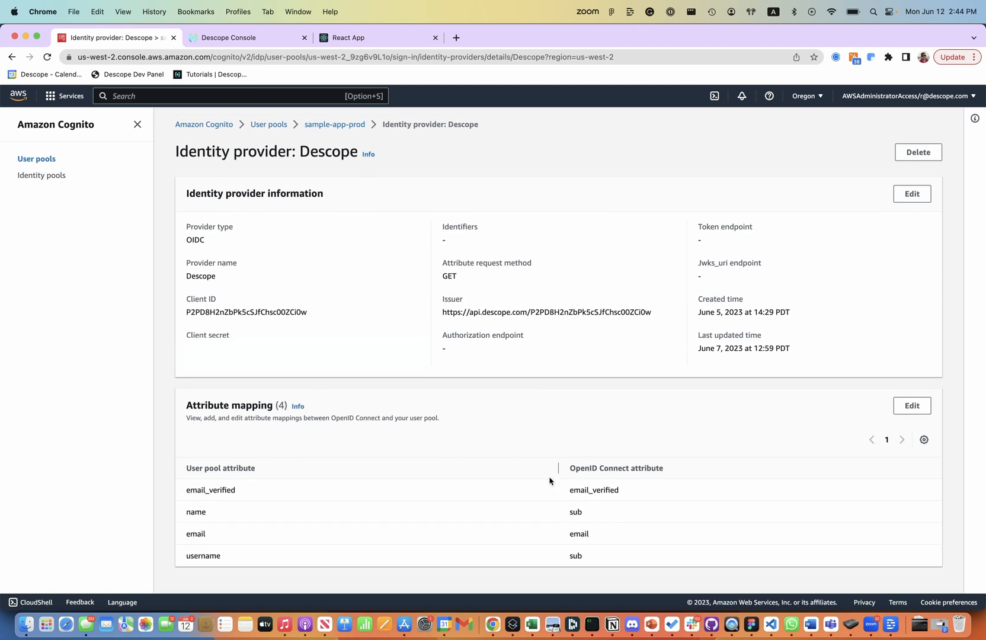
mouse_move(439, 242)
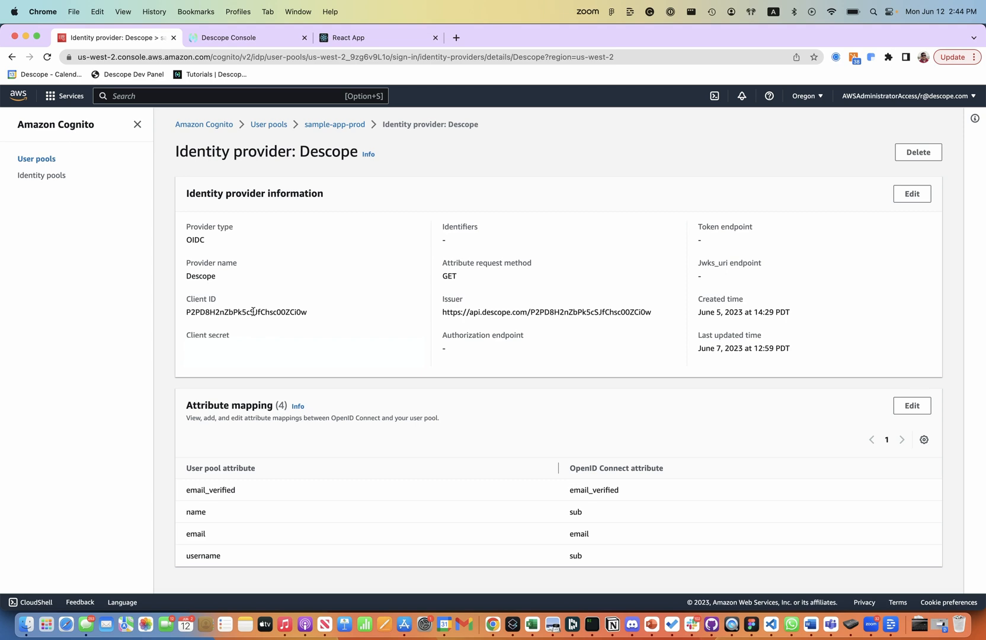
mouse_move(255, 309)
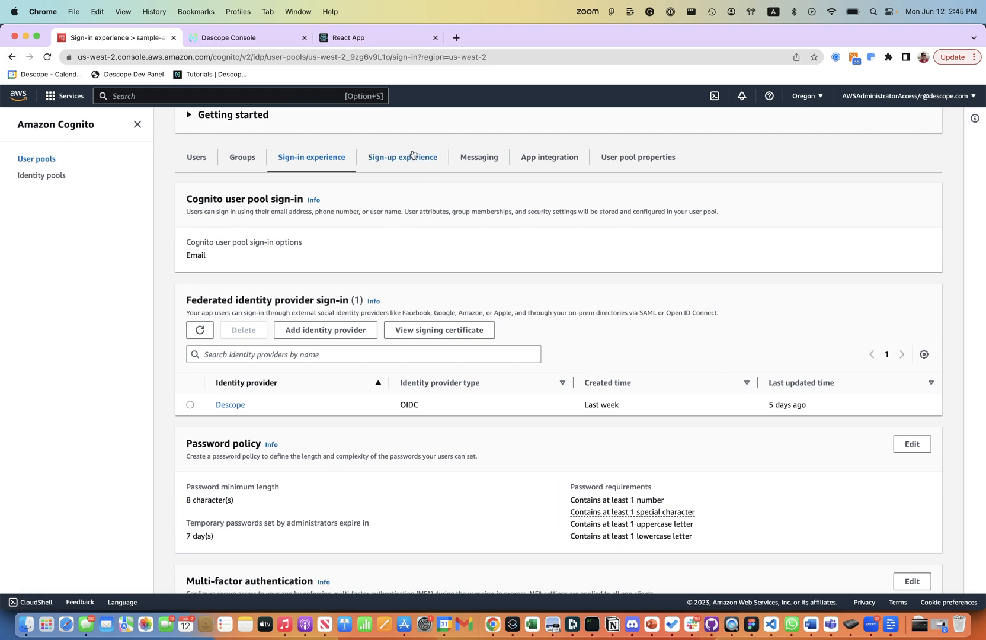
mouse_move(403, 158)
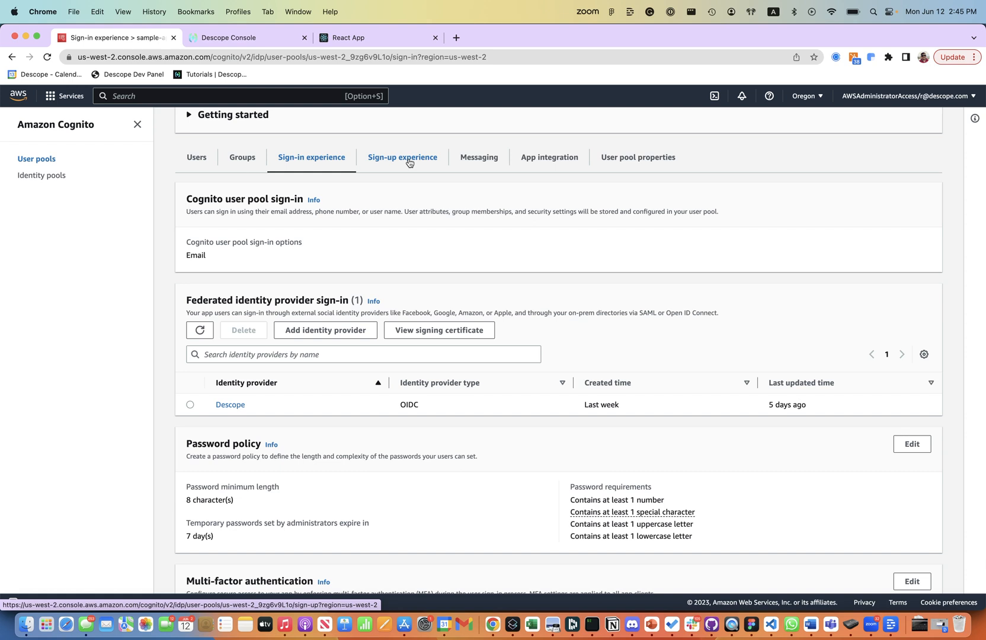
Show the user pool's Lambda triggers and open the pre sign-up OIDC_PROD_MERGE function
left_click(637, 159)
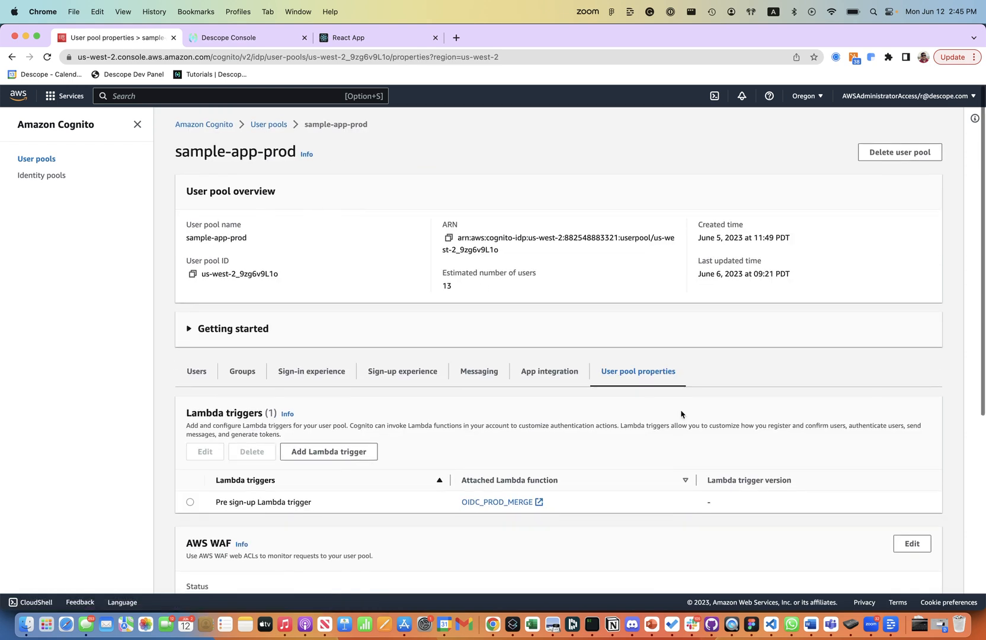
mouse_move(630, 375)
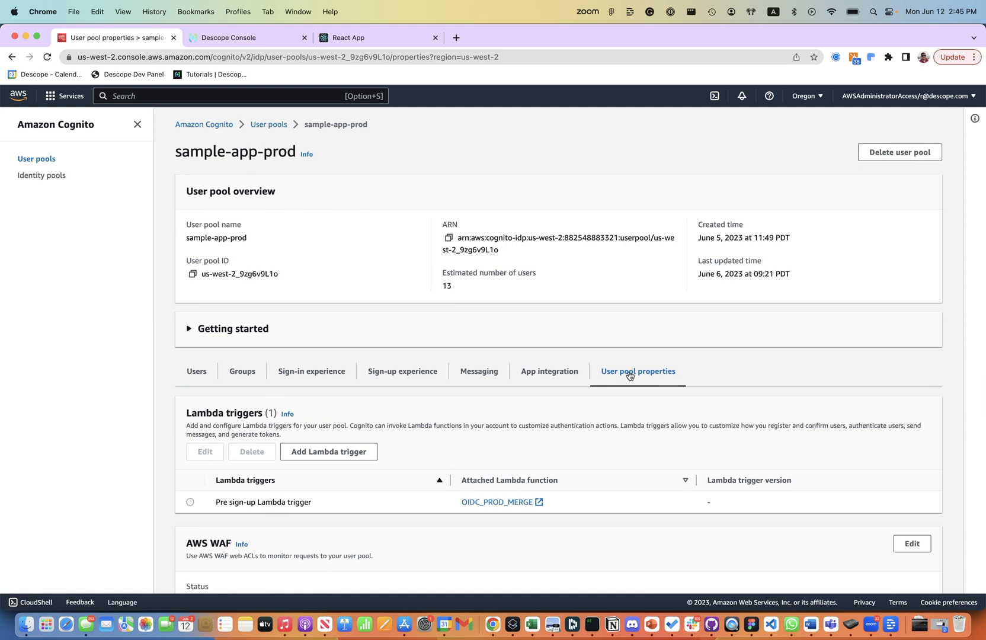
scroll("down", 3)
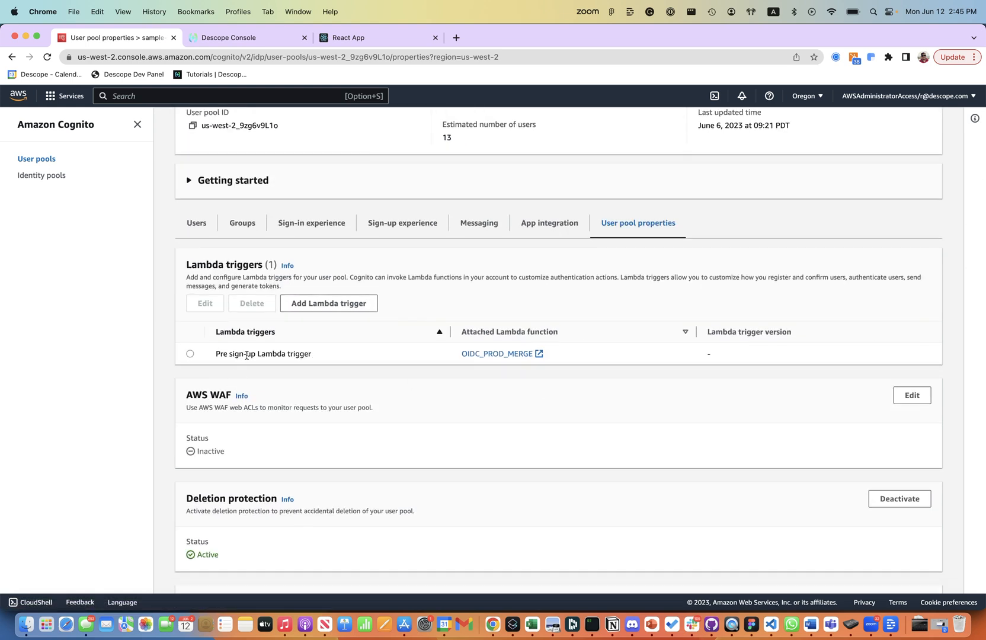
mouse_move(501, 353)
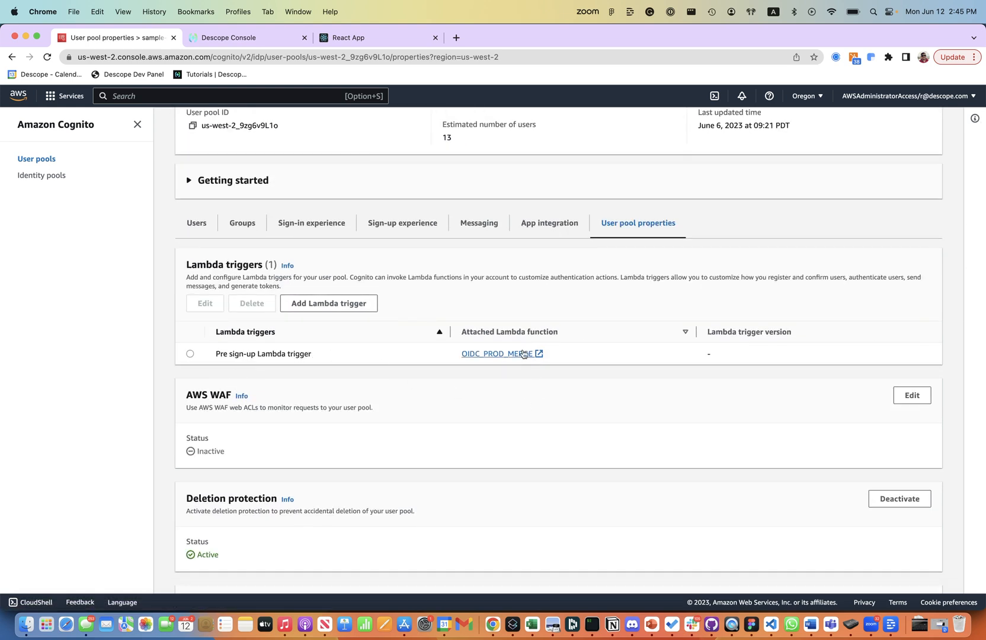
left_click(497, 355)
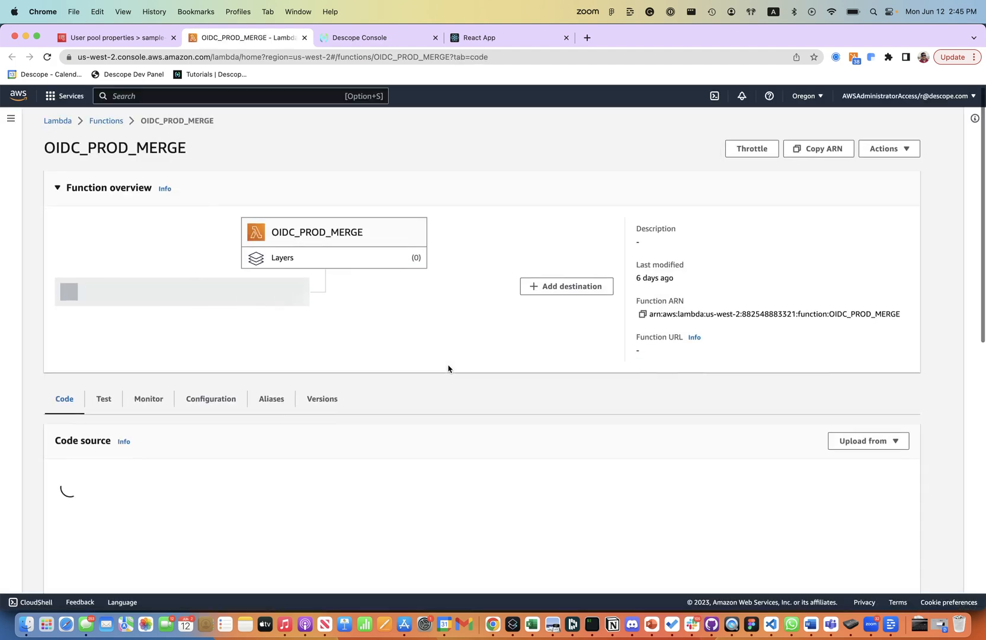
Read through lambda_function.py's account-linking code, then move to the Descope project console
scroll("down", 3)
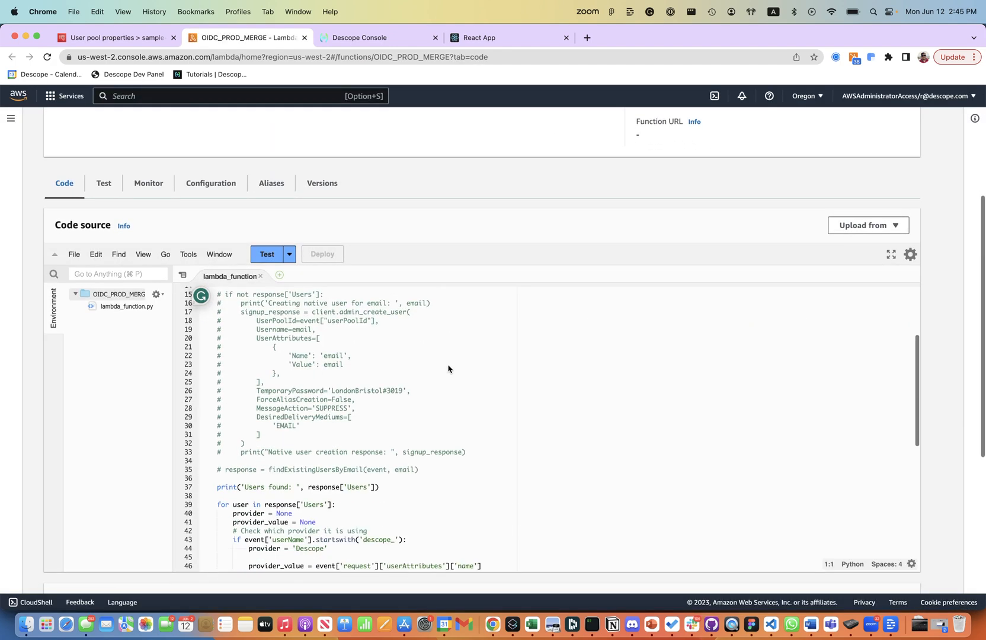
scroll("up", 3)
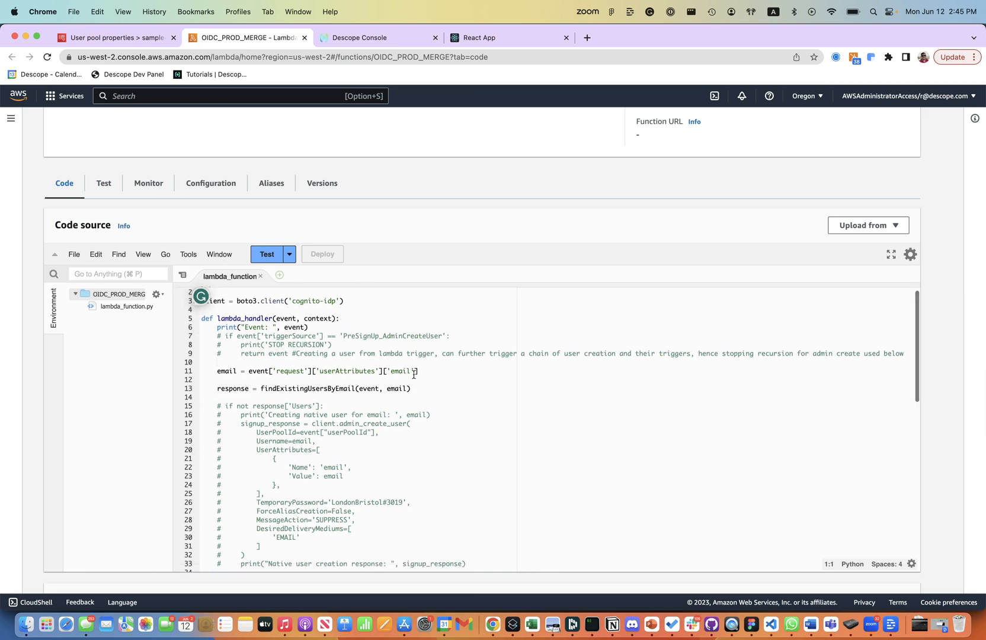
scroll("down", 3)
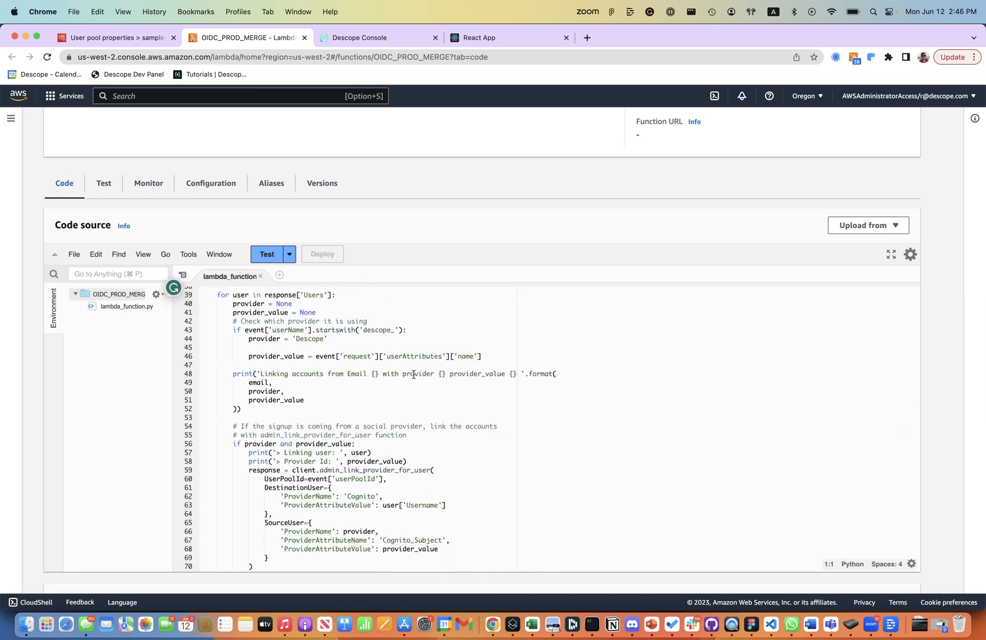
scroll("up", 3)
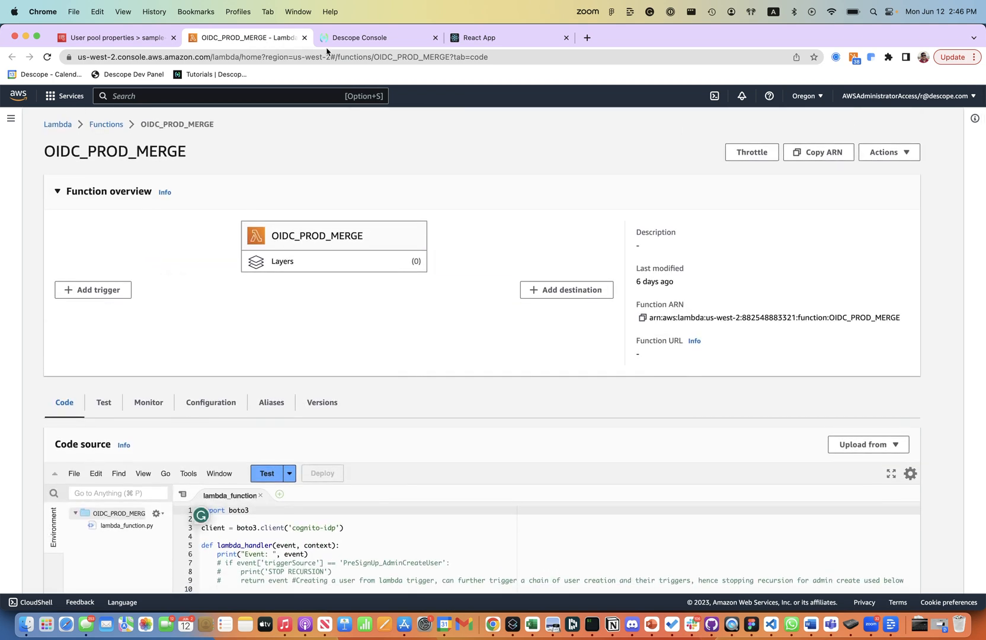
left_click(377, 38)
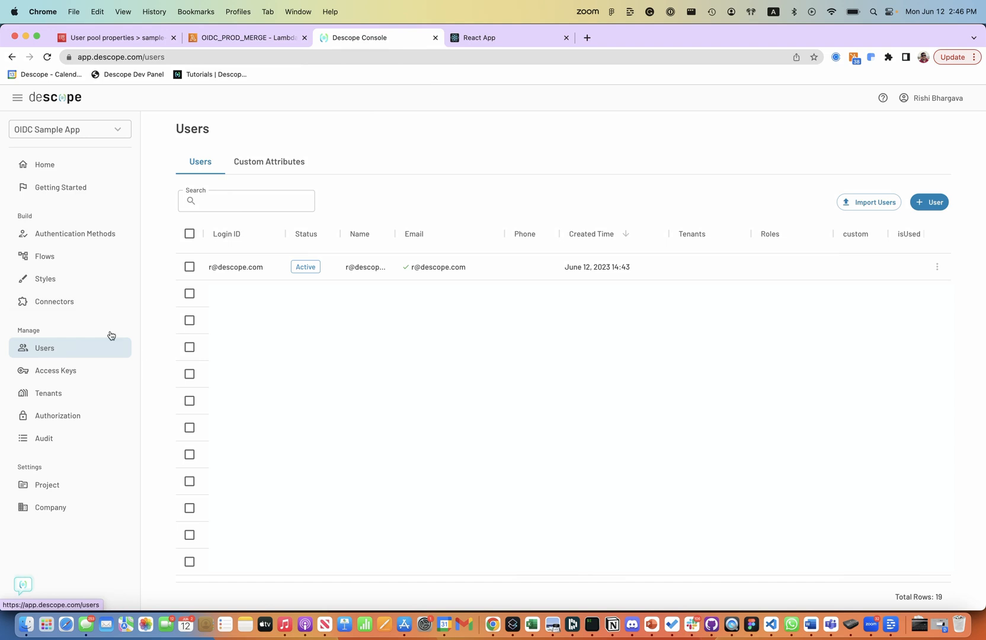
List the project's authentication flows and open the Passkey OIDC Flow in the builder
left_click(45, 256)
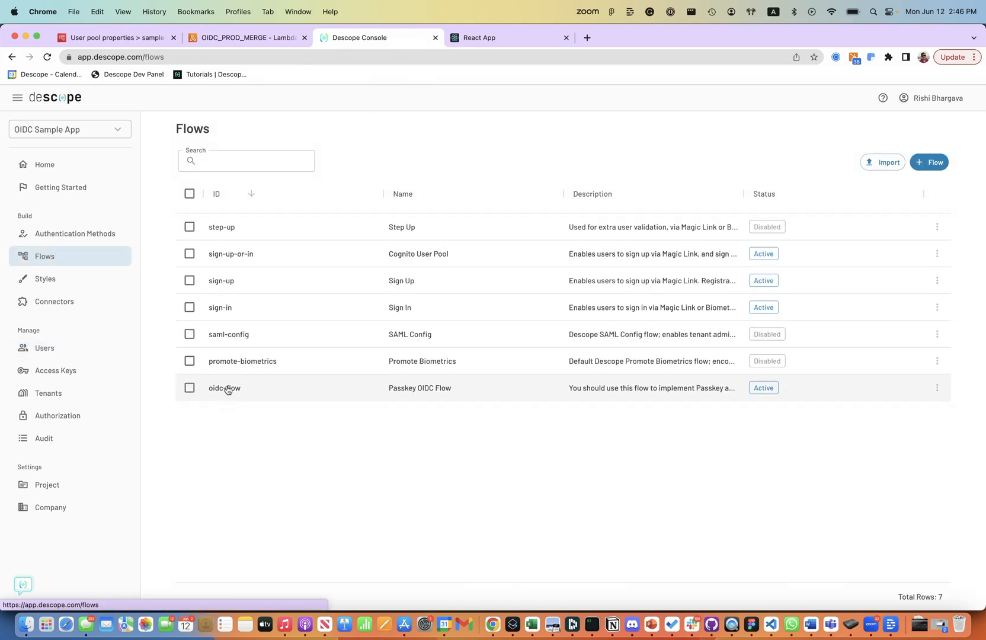
left_click(224, 388)
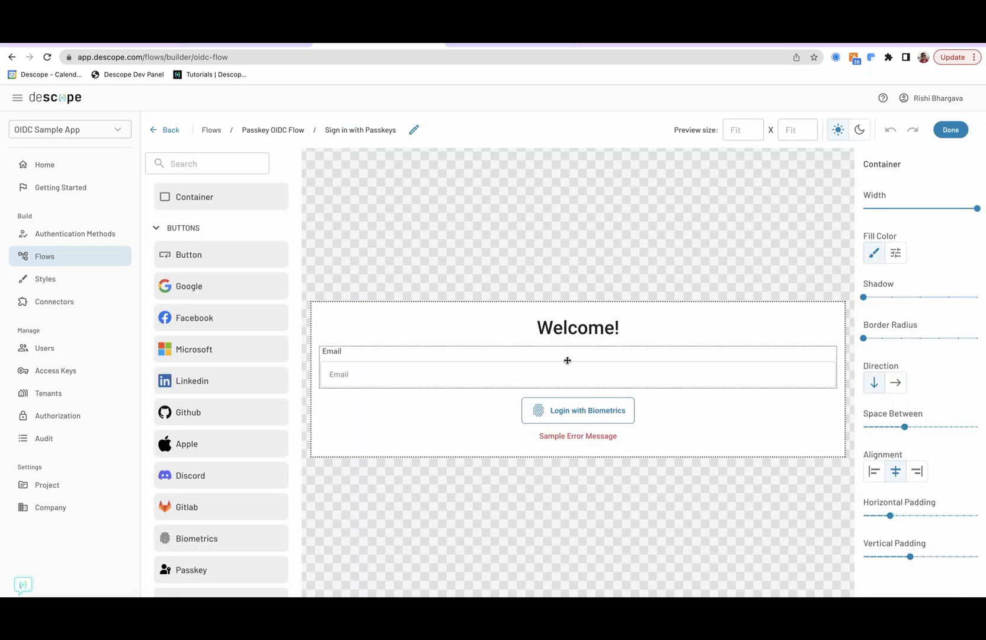
left_click(950, 130)
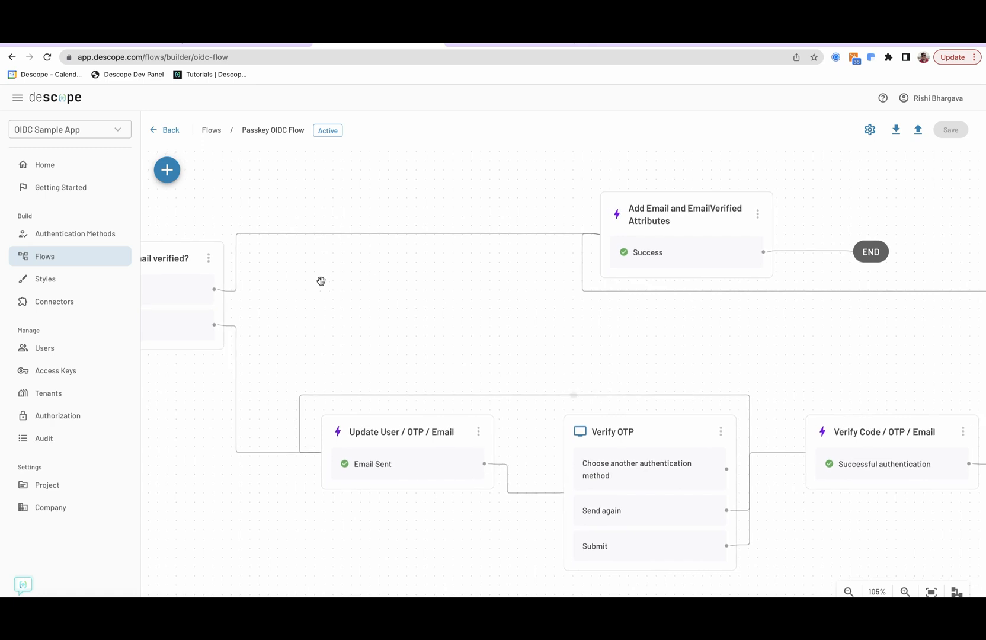
mouse_move(728, 204)
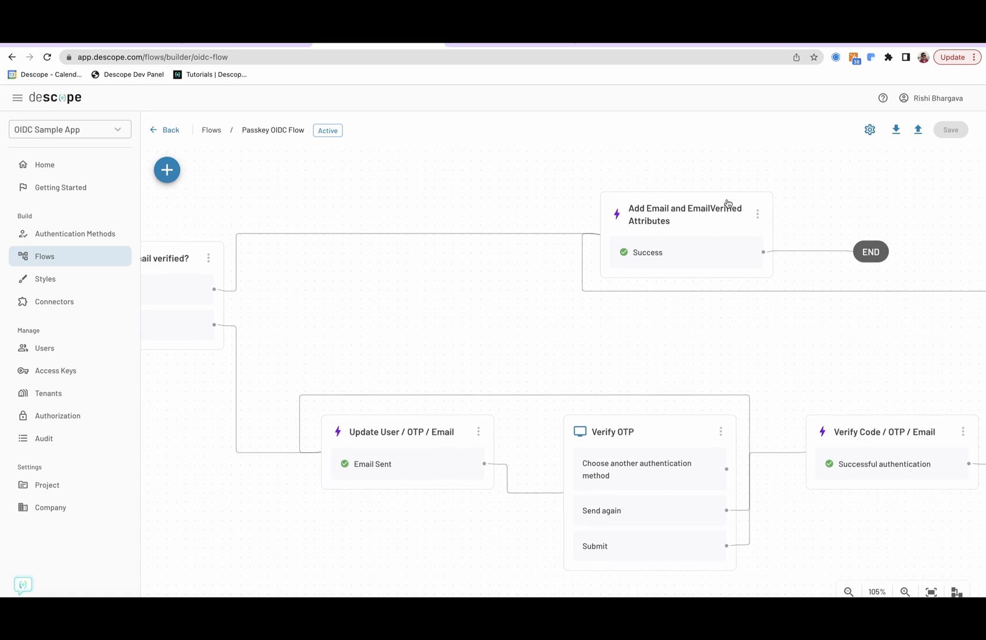
mouse_move(660, 214)
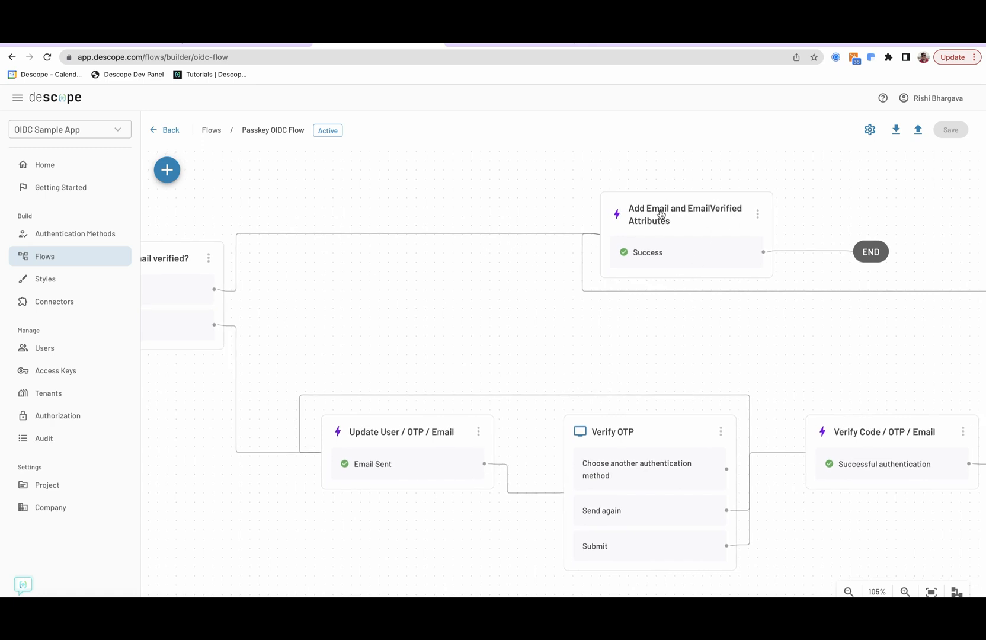
mouse_move(669, 261)
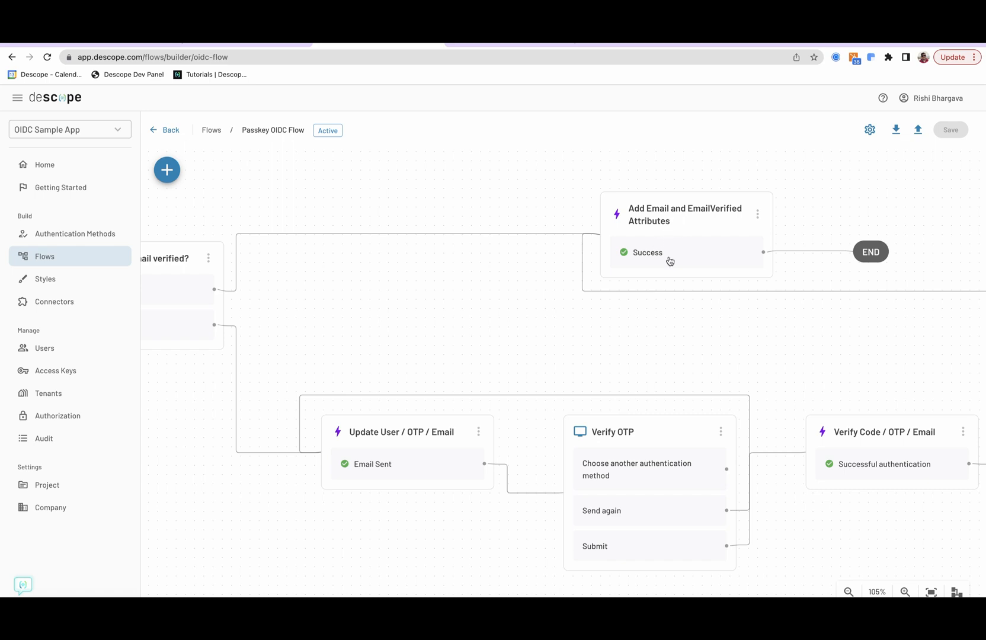
mouse_move(372, 410)
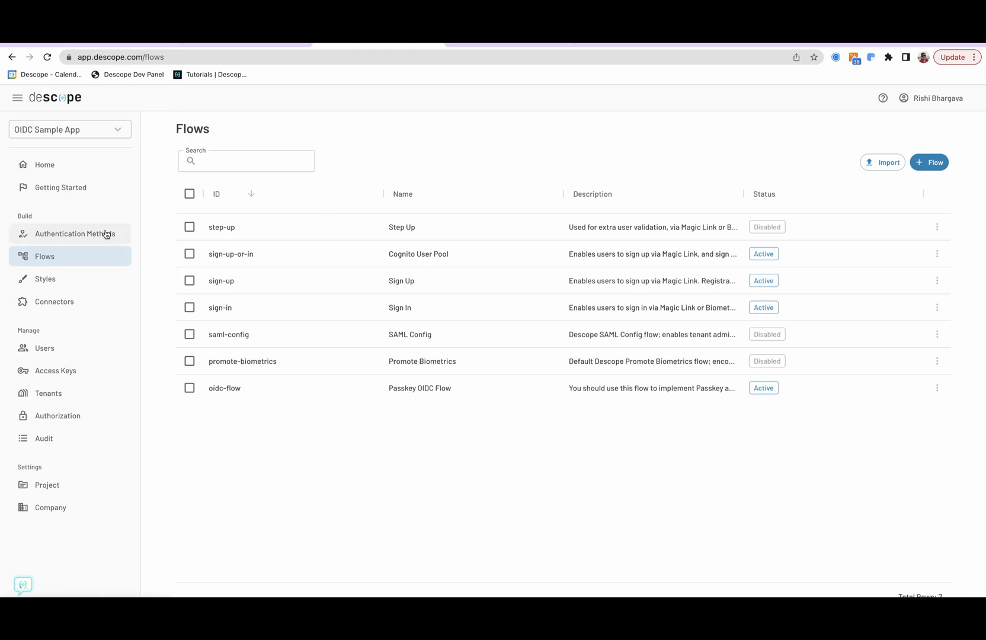
Open the SSO method's Identity Provider settings with flow hosting URL, issuer and discovery URL
left_click(75, 234)
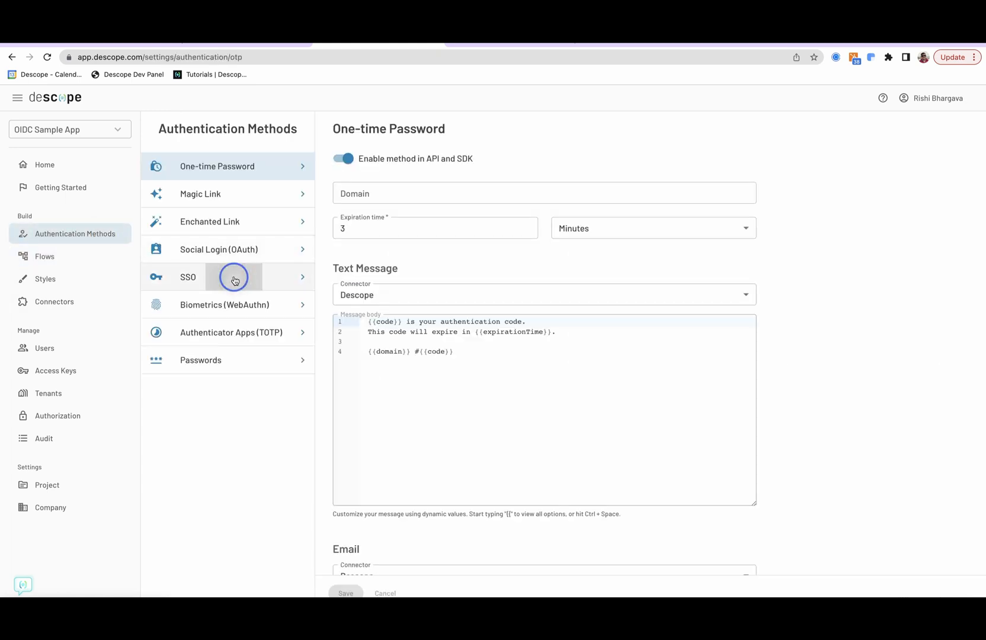
left_click(227, 276)
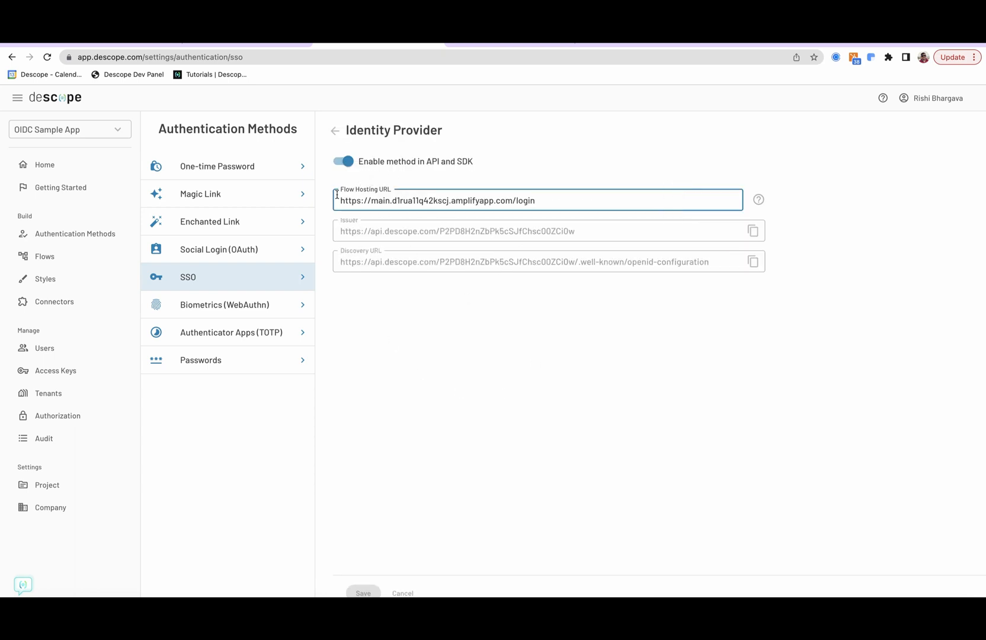
mouse_move(573, 199)
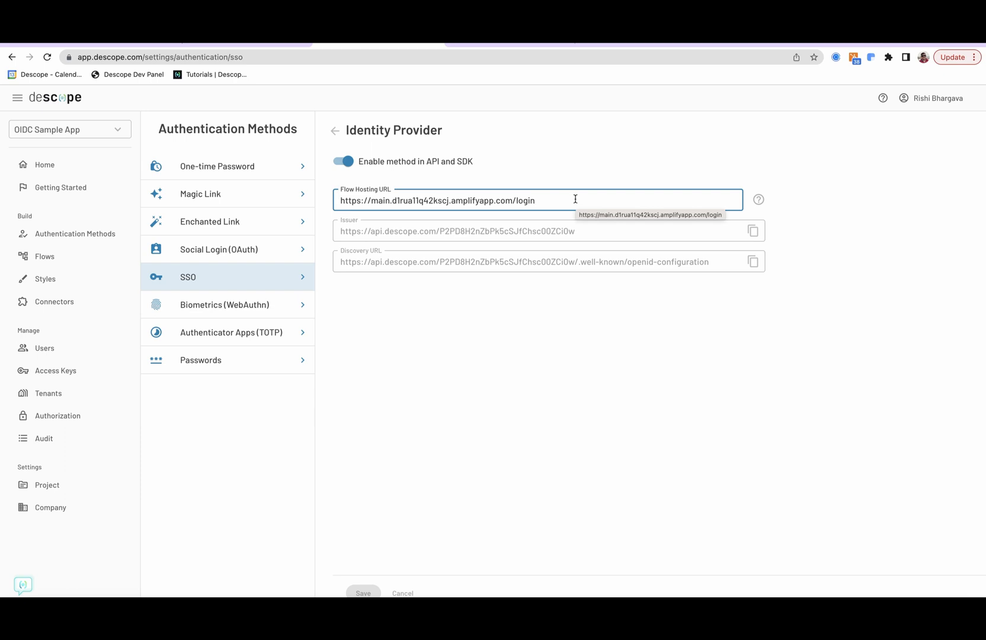
mouse_move(553, 186)
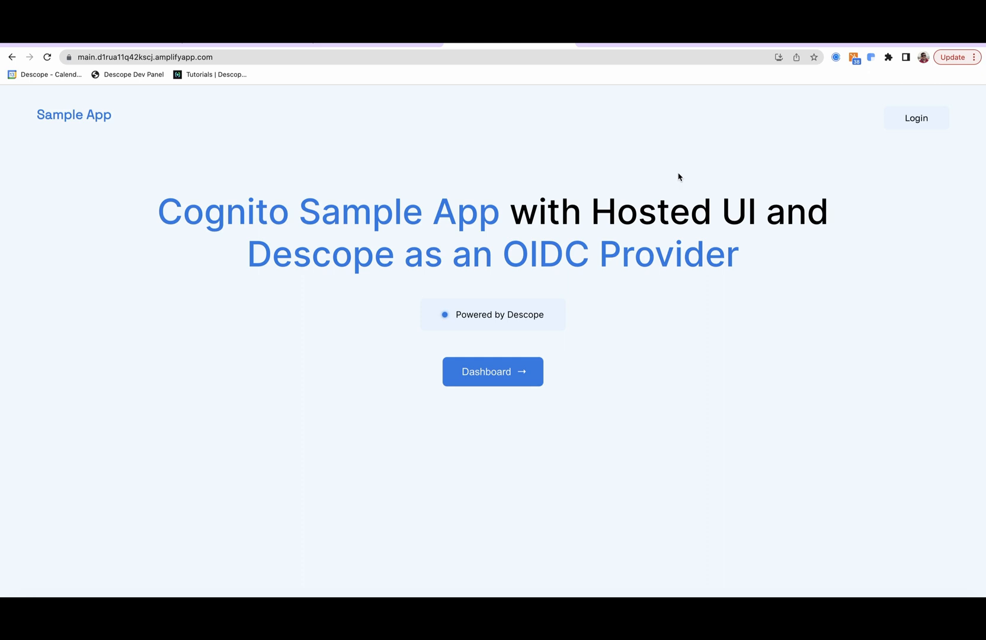
mouse_move(842, 223)
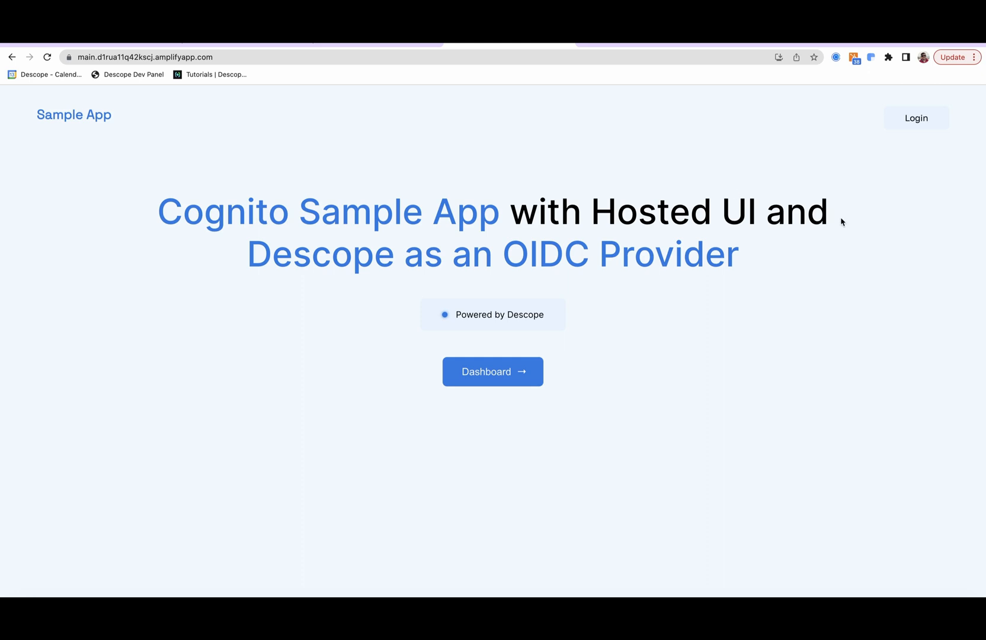